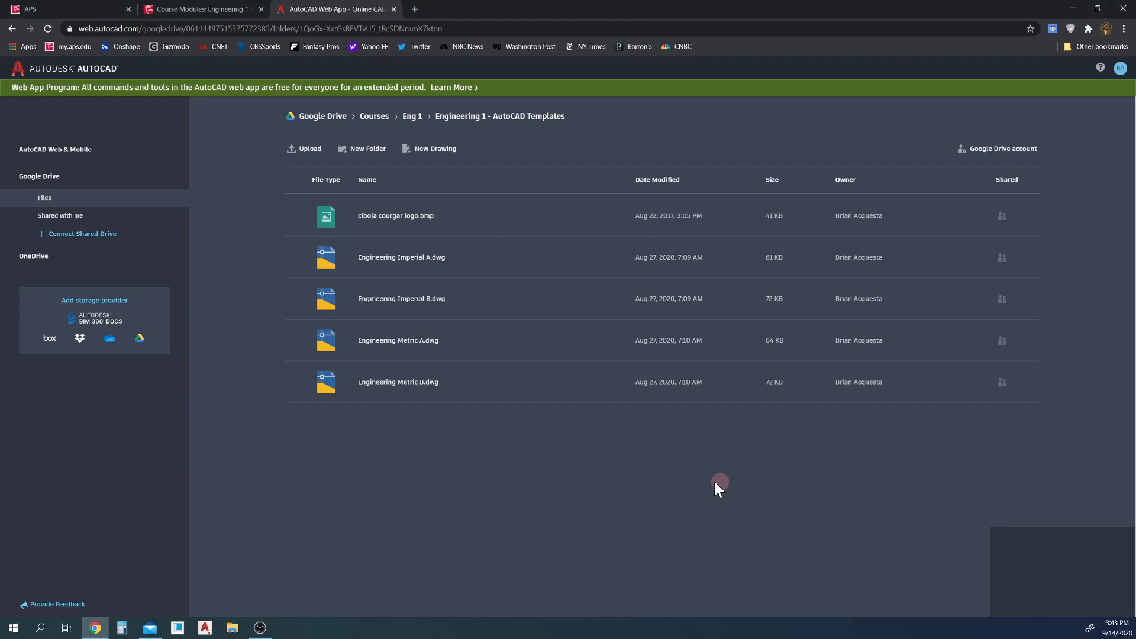
{"action": "mouse_move", "coordinate": [624, 498]}
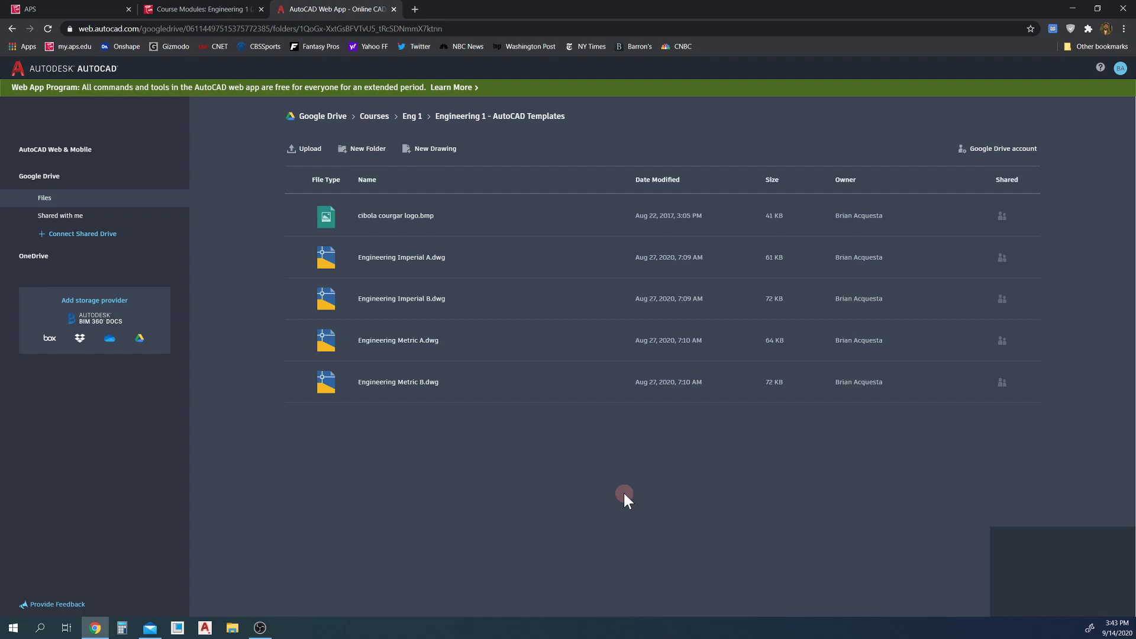
{"action": "mouse_move", "coordinate": [433, 262]}
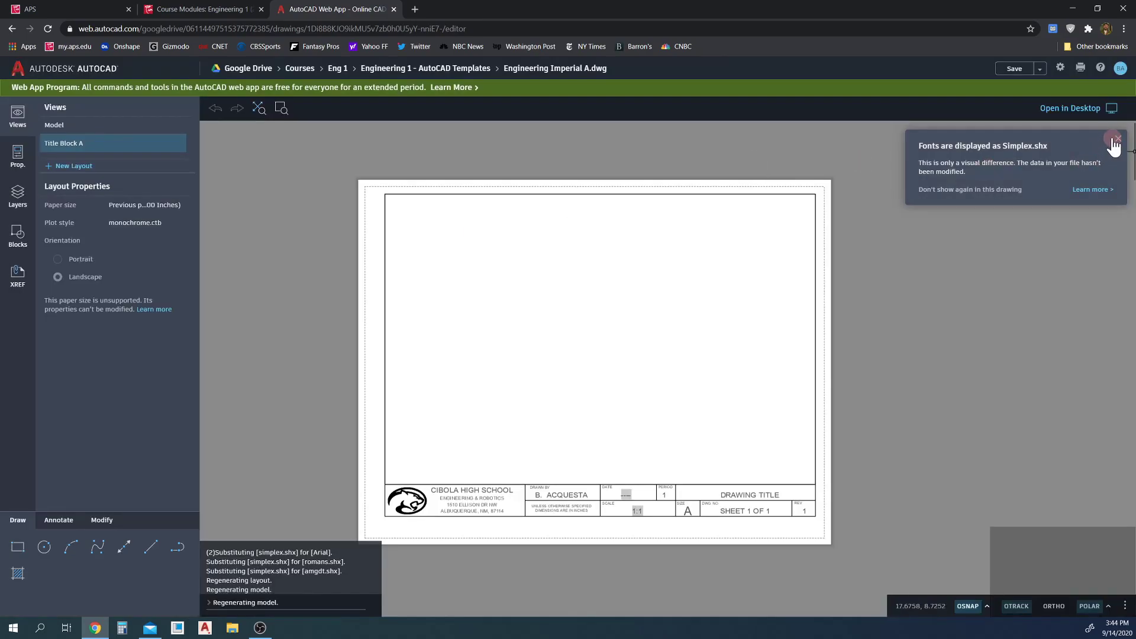
Dismiss the font notice, then start a Save As to the Eng 1 folder named 'Practice Figure 1'.
{"action": "left_click", "coordinate": [1039, 68]}
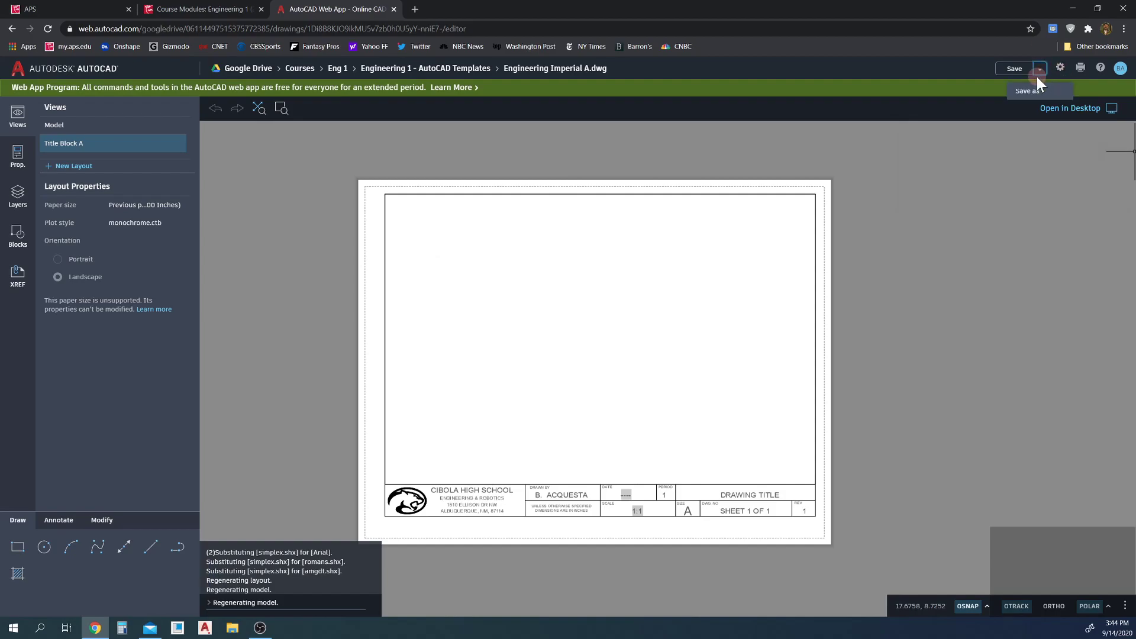
{"action": "left_click", "coordinate": [1028, 91]}
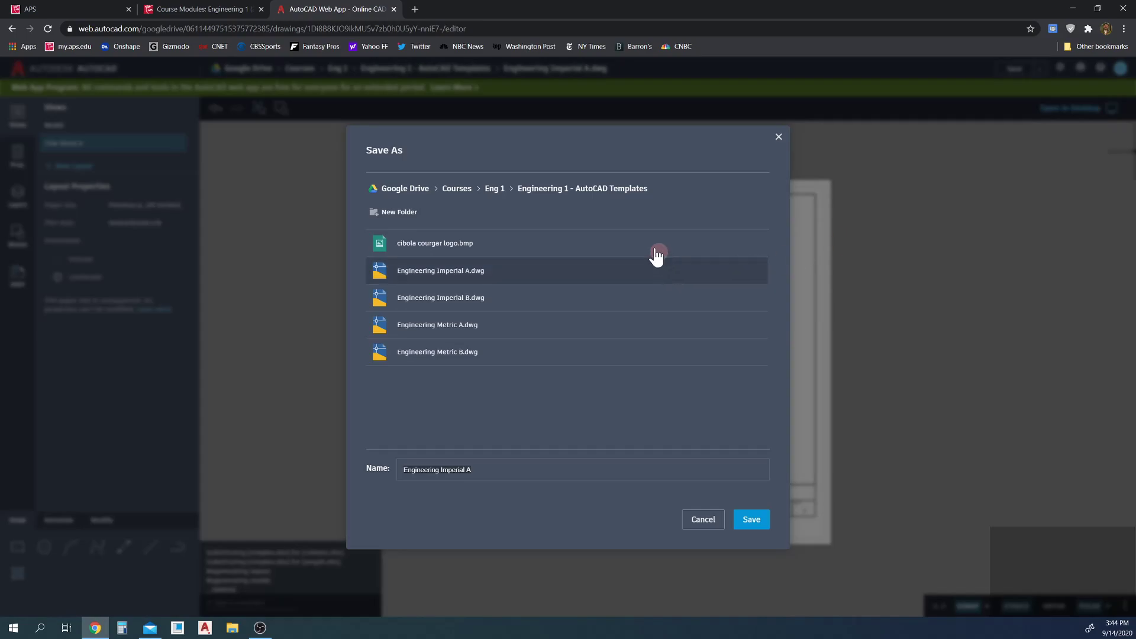
{"action": "mouse_move", "coordinate": [531, 210]}
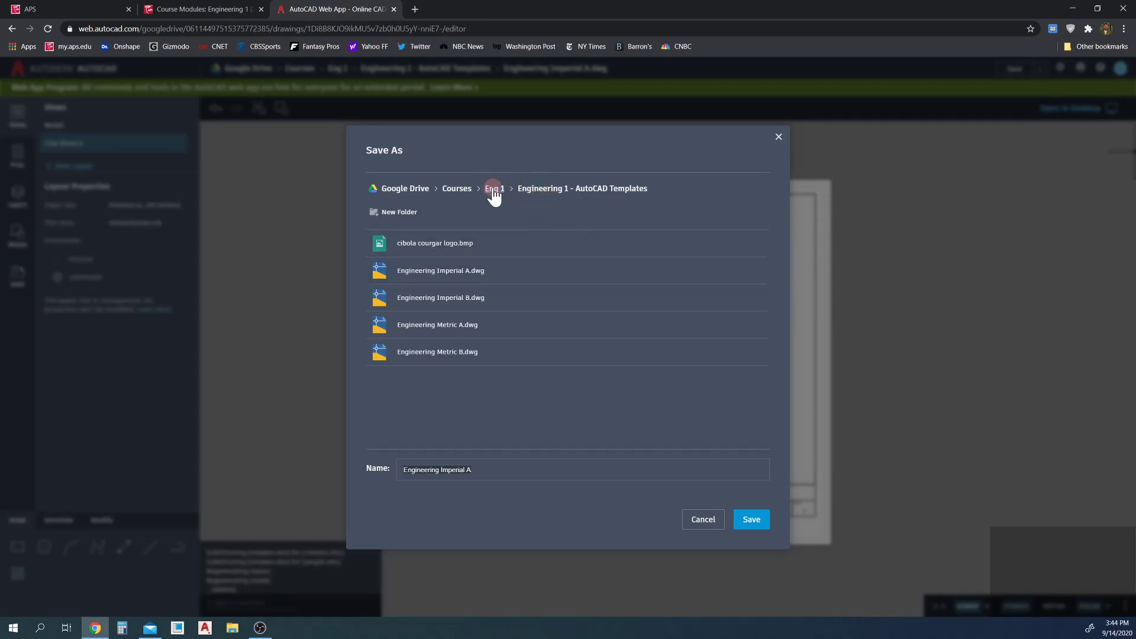
{"action": "left_click", "coordinate": [494, 189]}
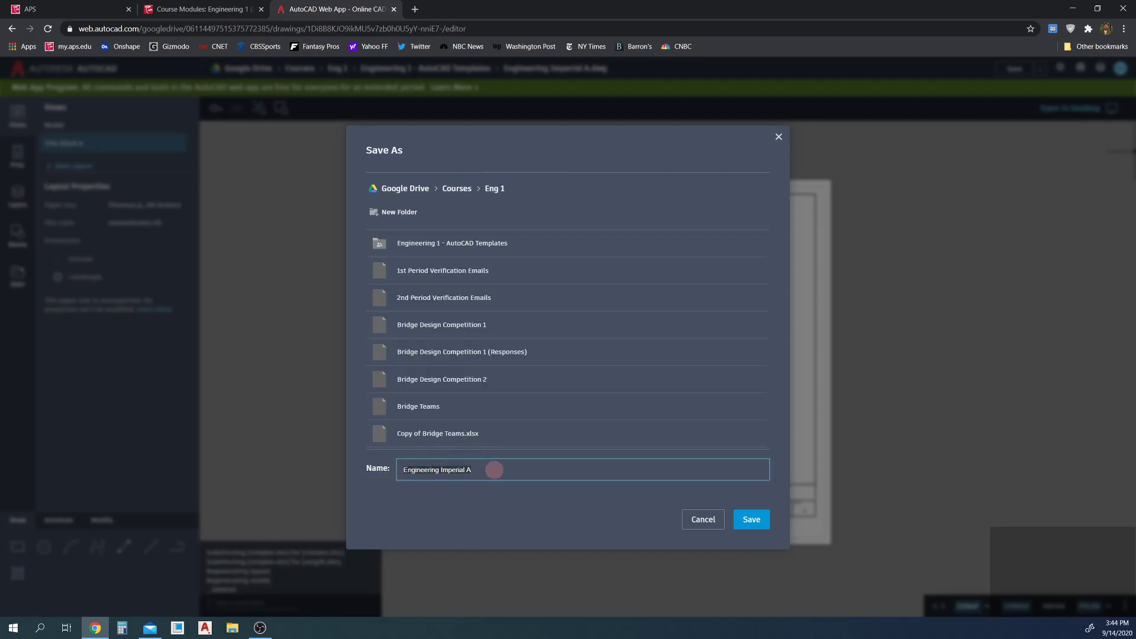
{"action": "type", "text": "Practice Figure 1"}
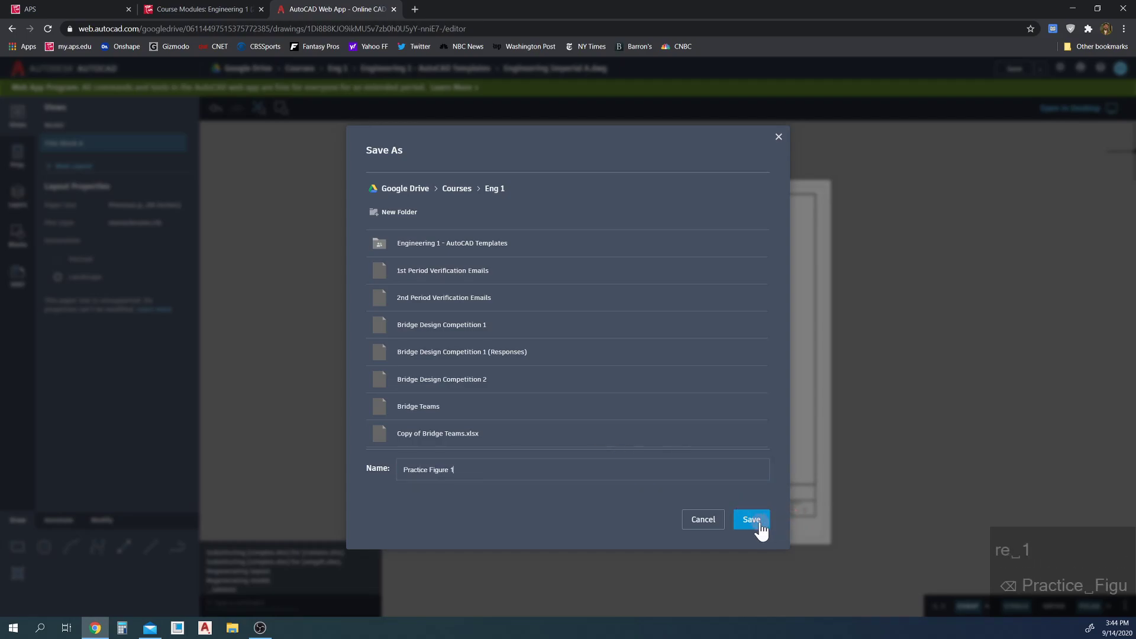
Save Practice Figure 1.dwg into Eng 1 and open it on the Title Block A layout.
{"action": "left_click", "coordinate": [752, 519]}
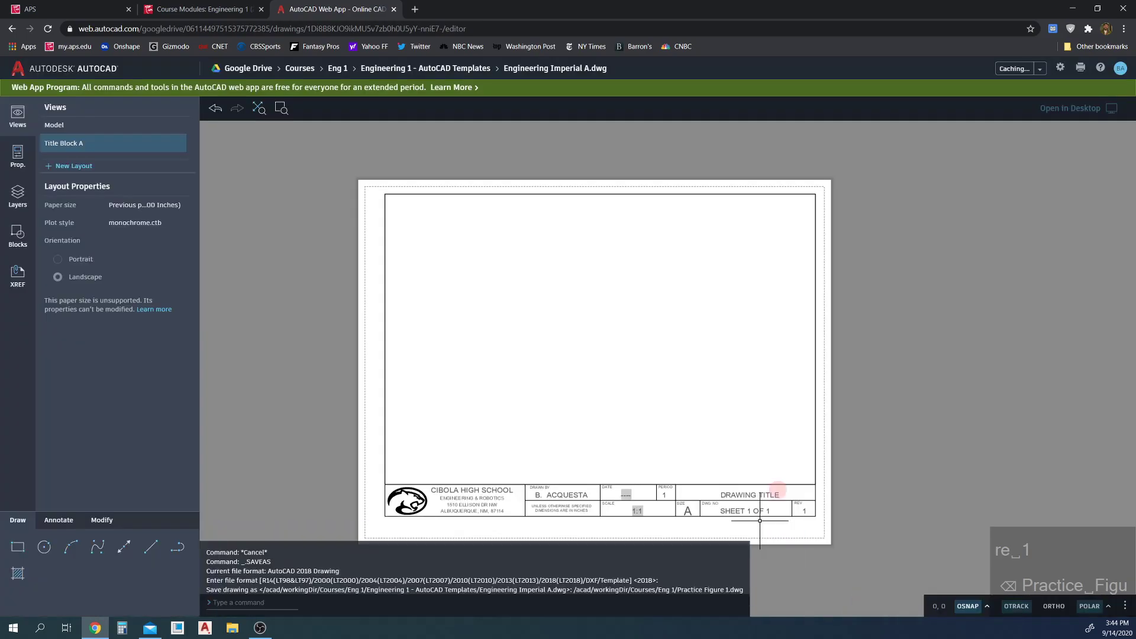
{"action": "mouse_move", "coordinate": [814, 413]}
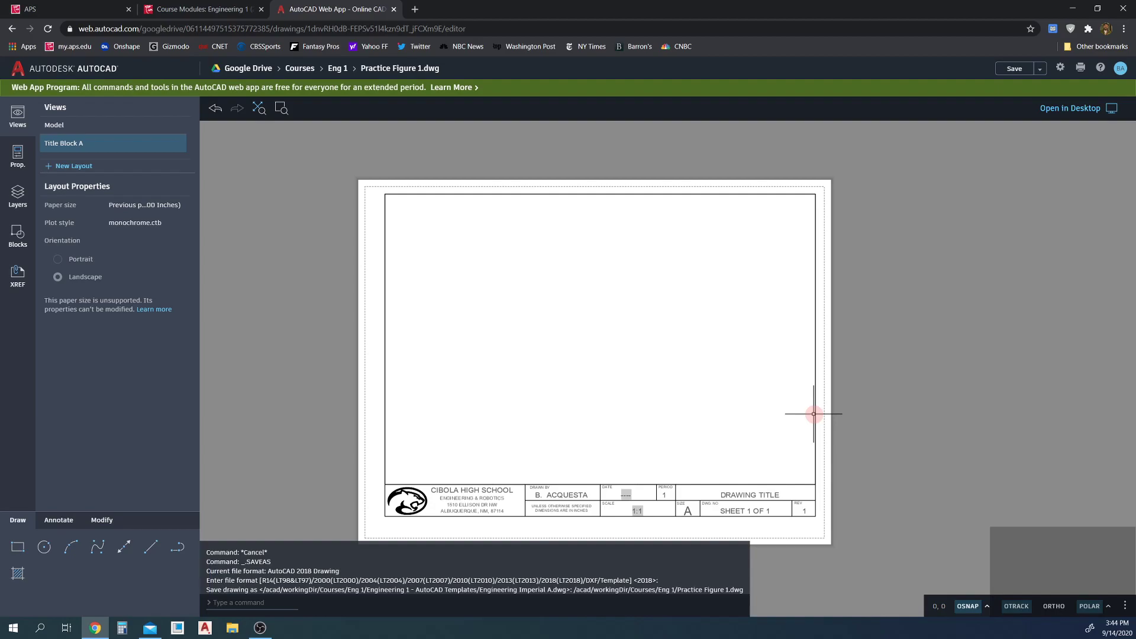
{"action": "mouse_move", "coordinate": [290, 220]}
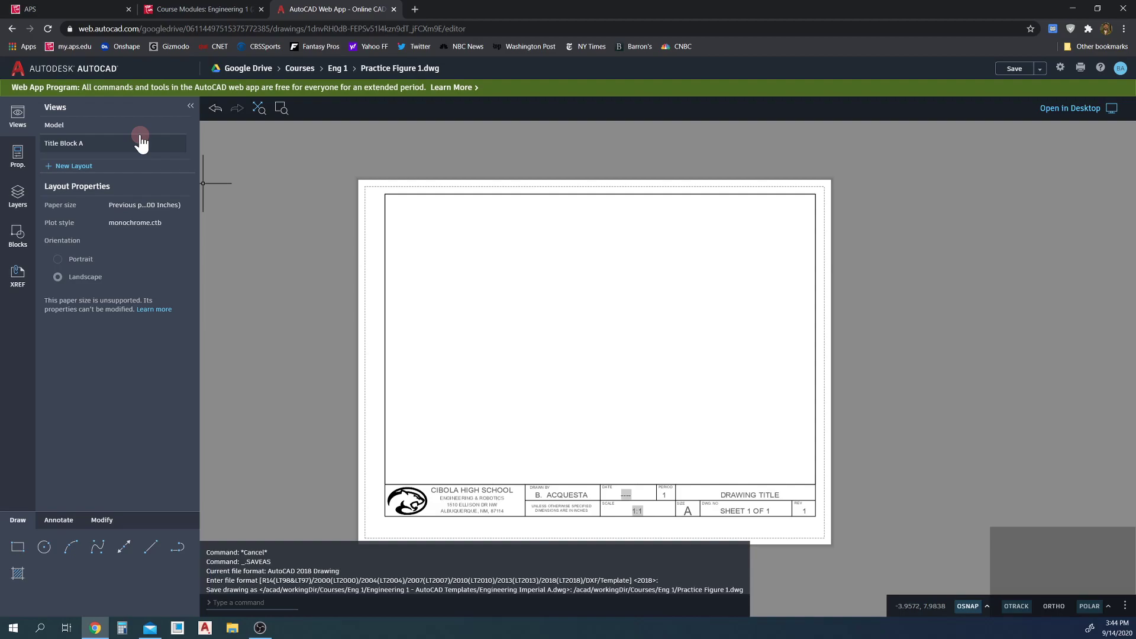
{"action": "left_click", "coordinate": [64, 143]}
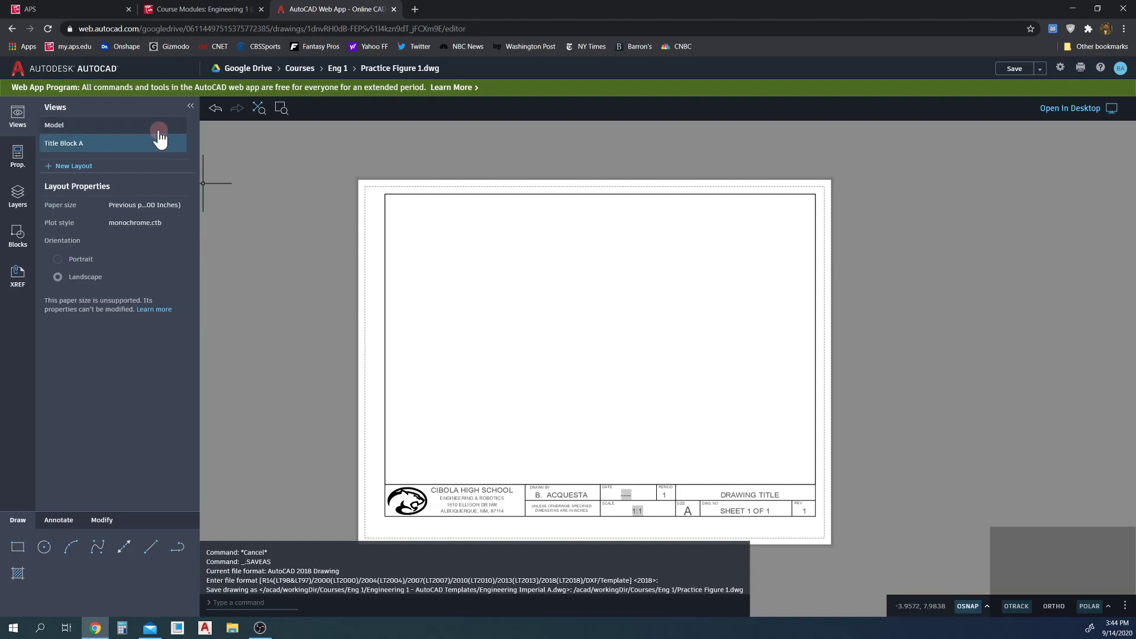